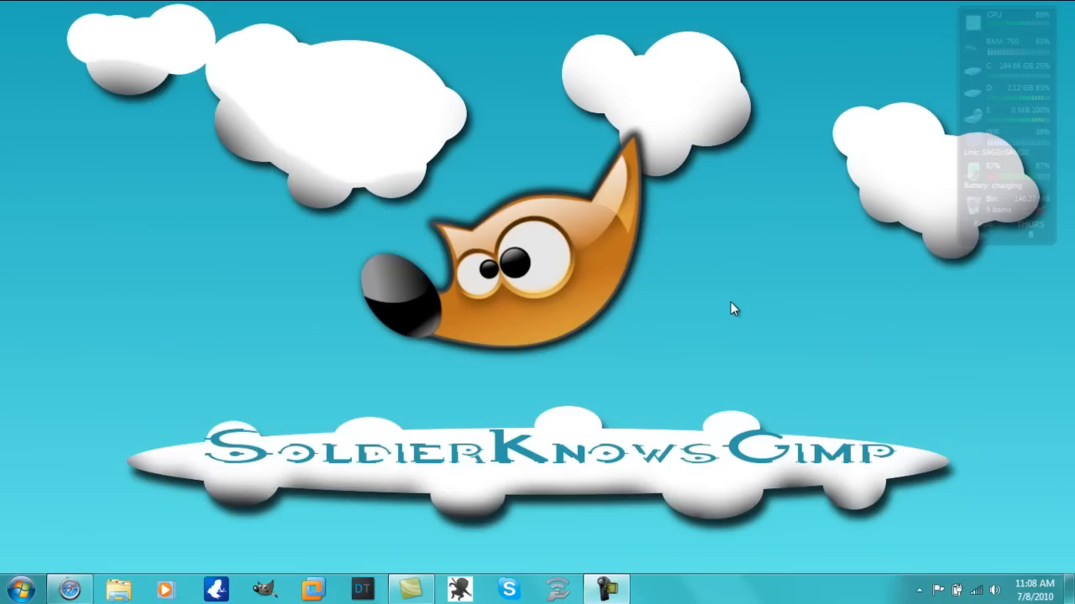
mouse_move(268, 211)
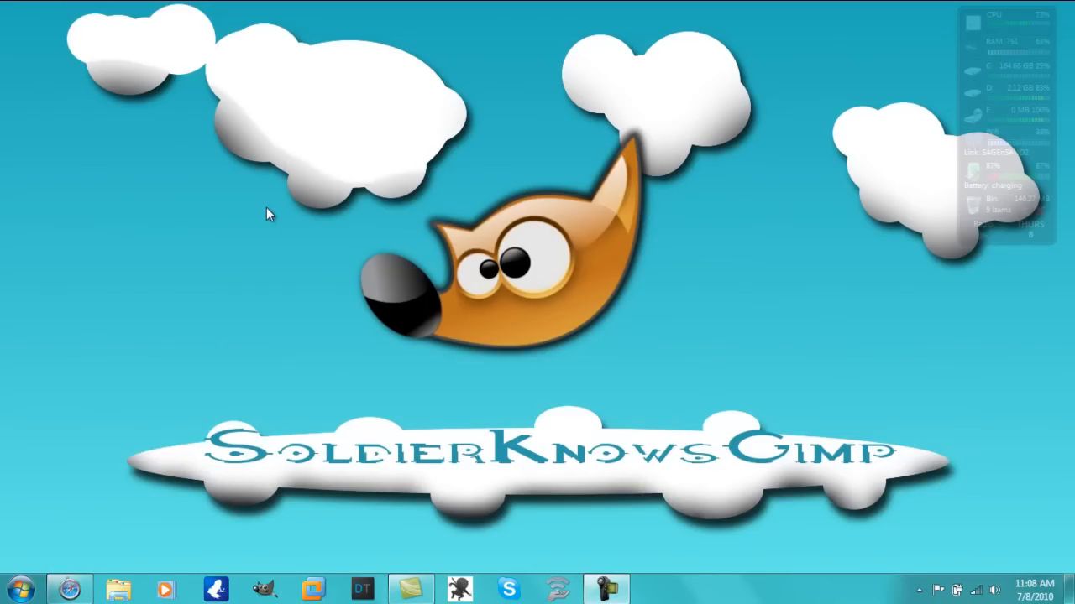
mouse_move(131, 32)
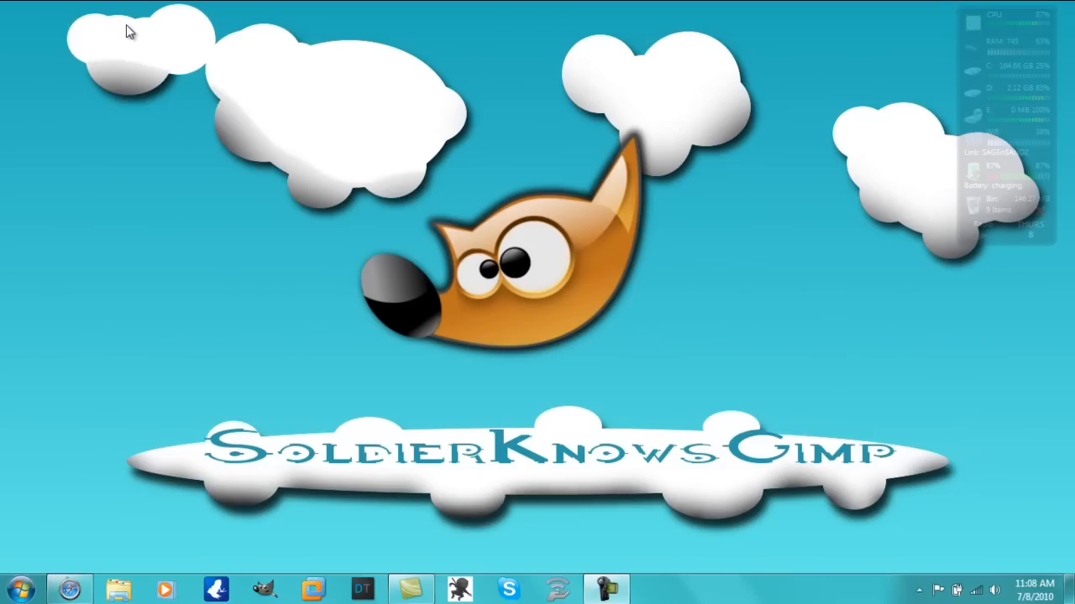
mouse_move(279, 279)
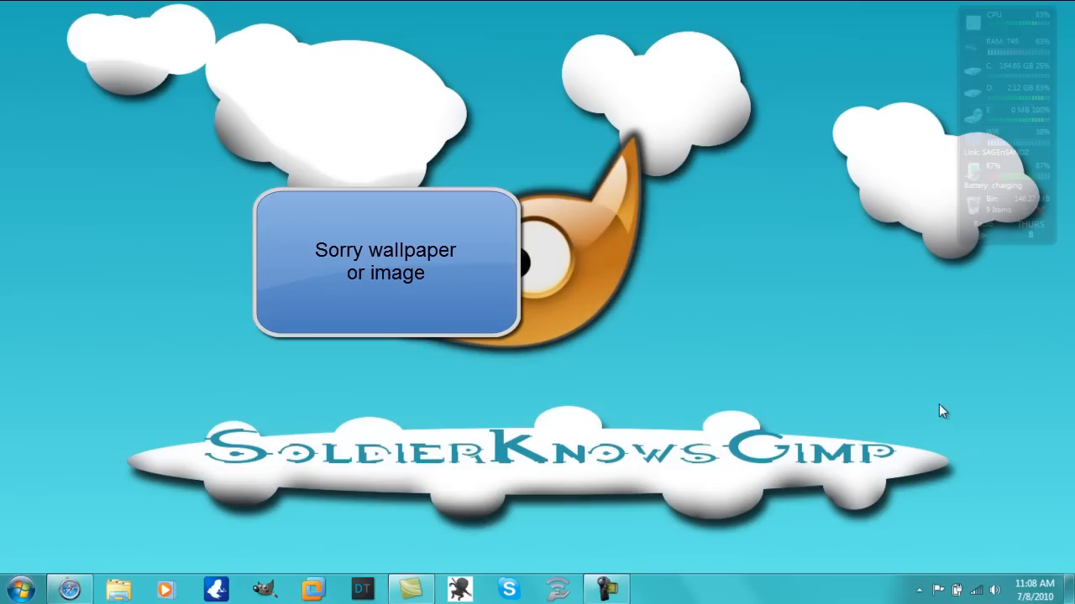
mouse_move(962, 473)
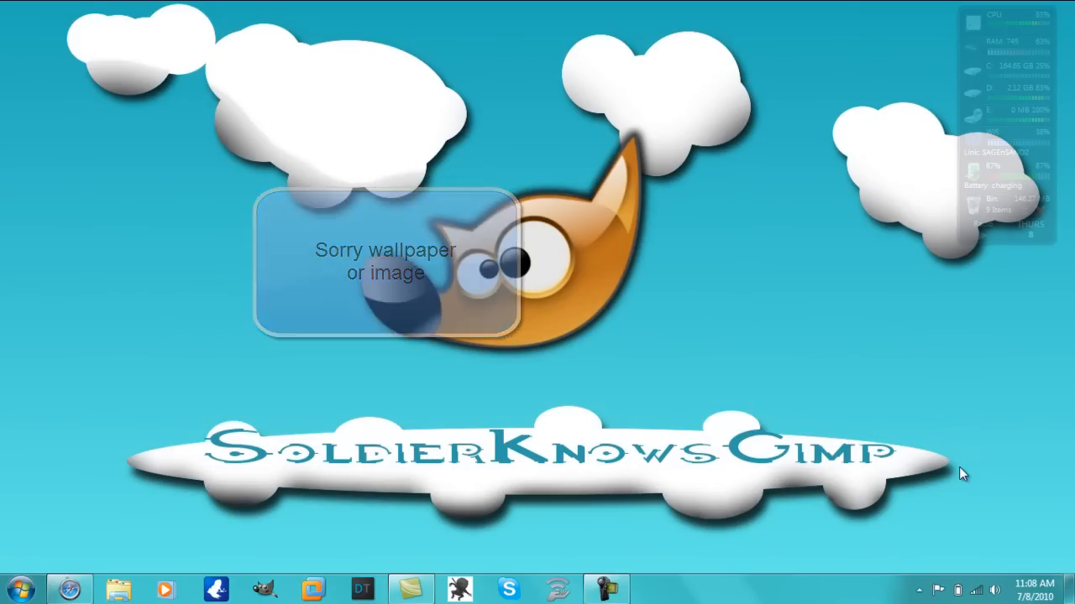
Launch GIMP from the taskbar so its image window and tool panels appear.
click(265, 588)
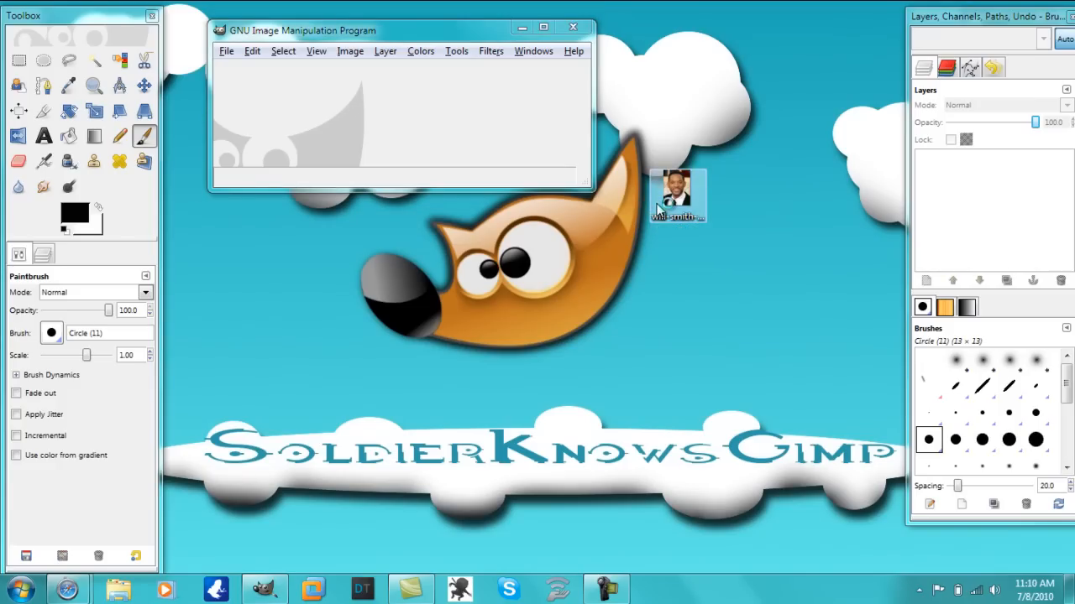
Load the portrait photo from the desktop as a 300×400 single-layer image.
double_click(678, 193)
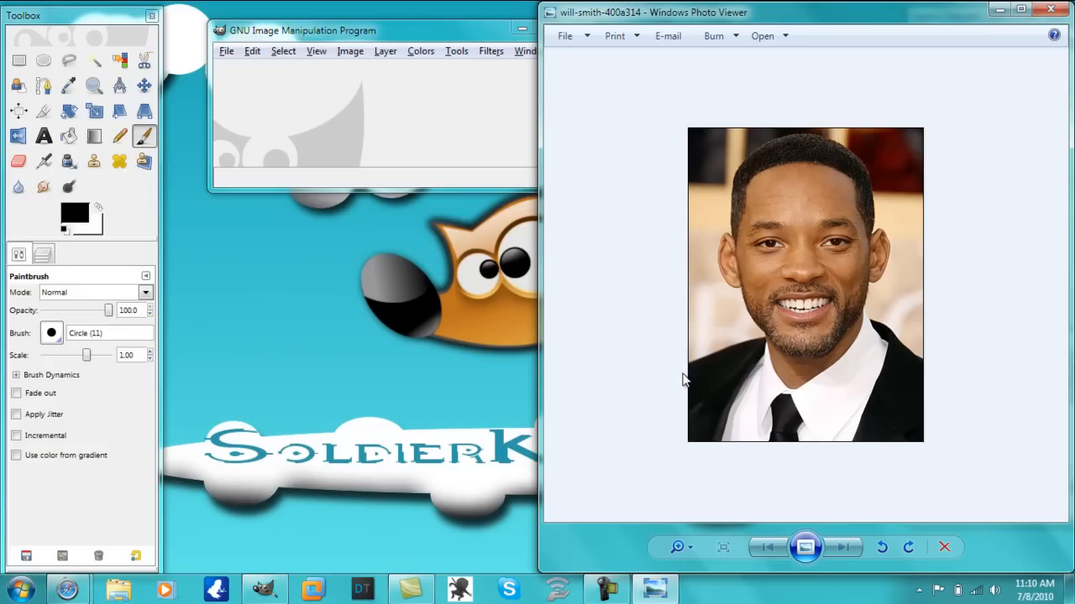
mouse_move(819, 491)
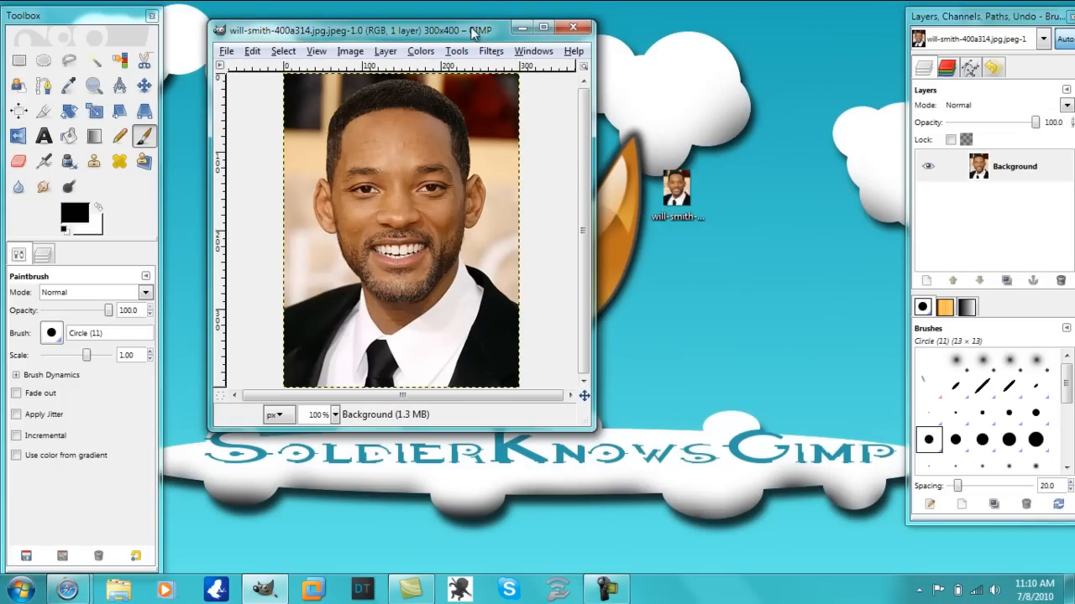
click(226, 51)
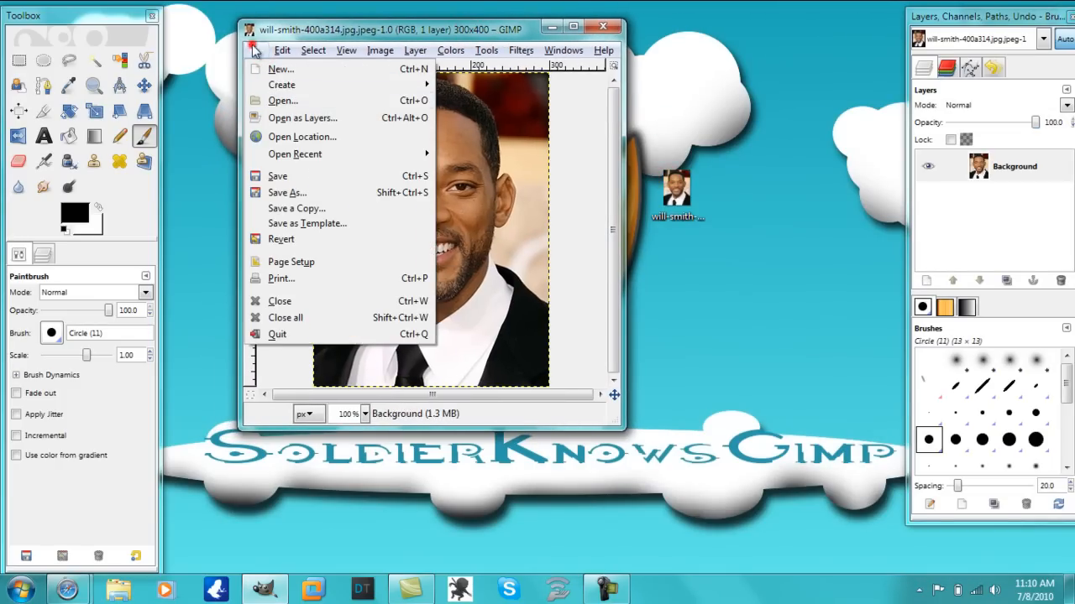
click(860, 245)
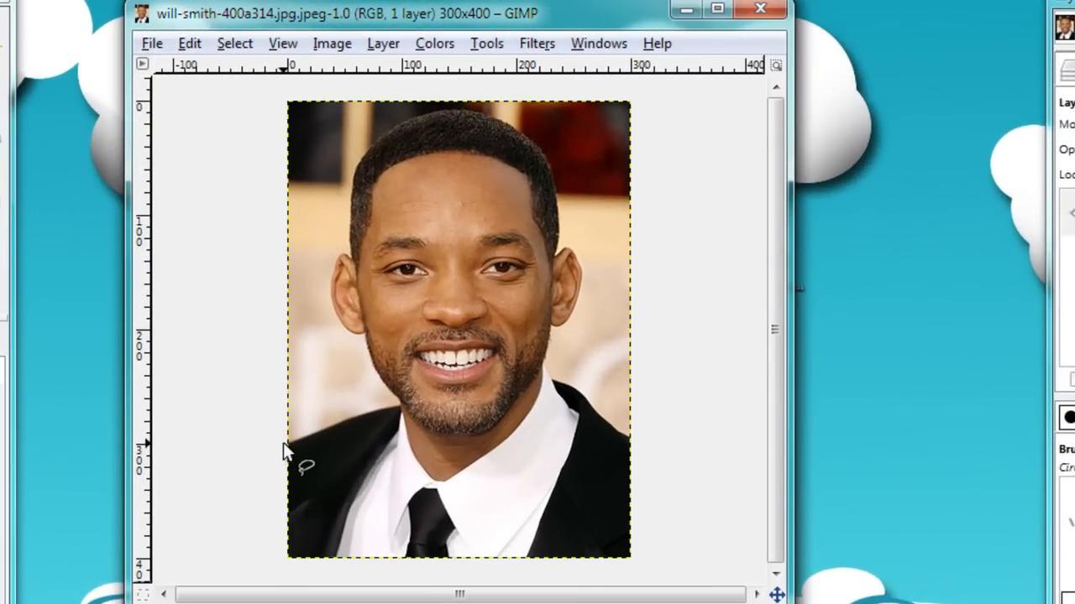
mouse_move(292, 562)
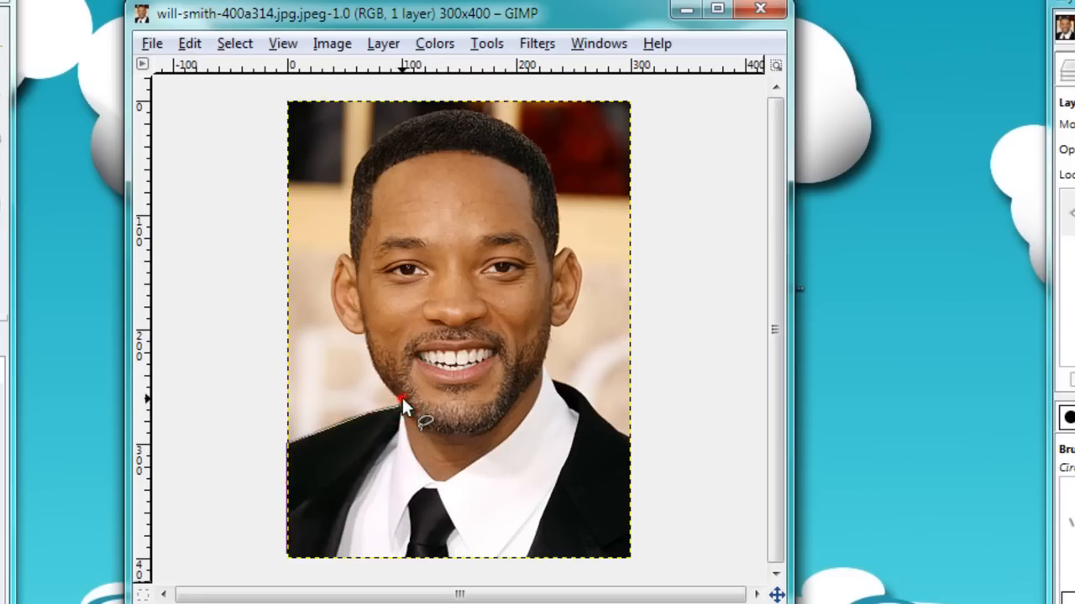
Trace a Free Select outline along the man's jaw toward his ear.
click(373, 356)
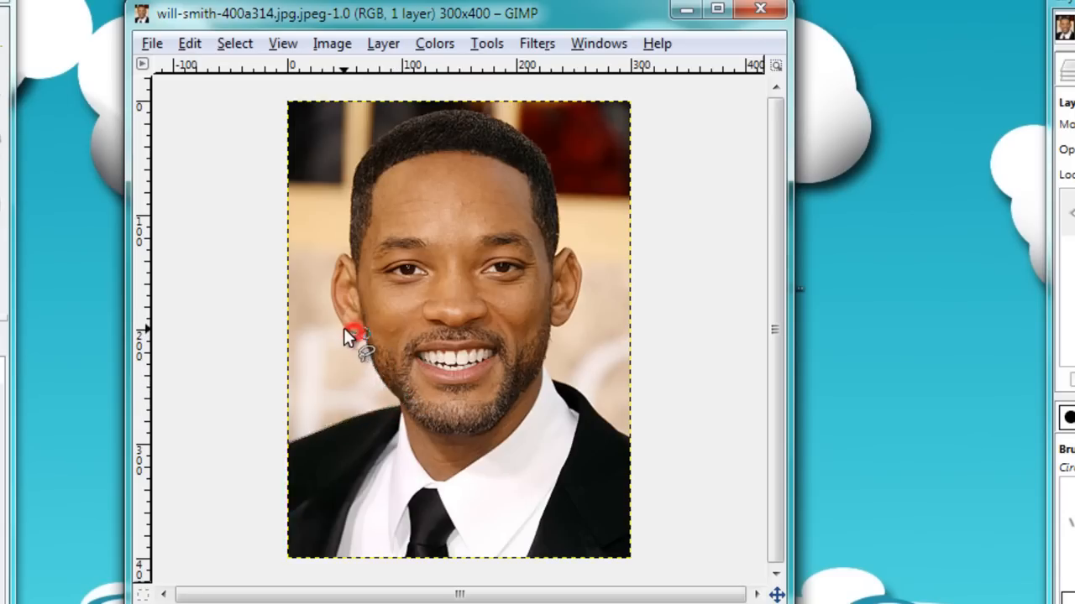
mouse_move(336, 306)
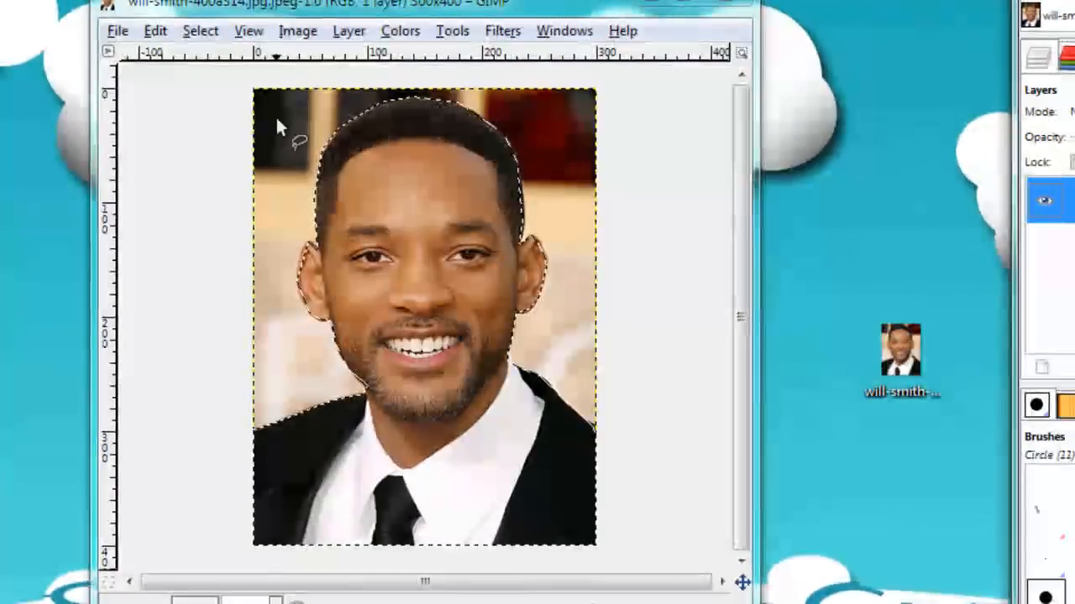
Invert the selection, delete the background to transparency, then deselect.
click(200, 30)
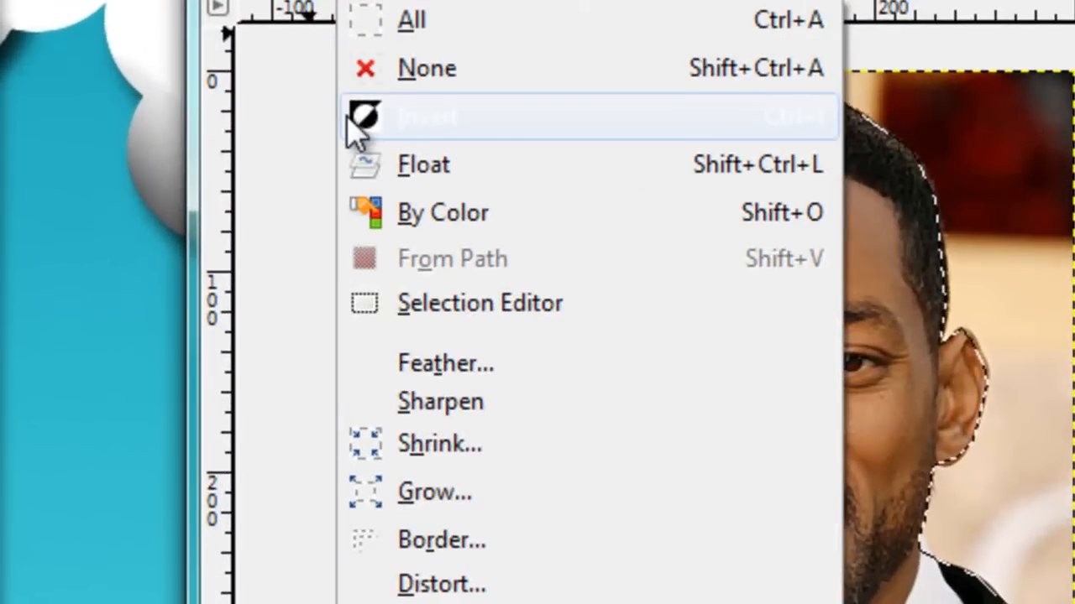
click(426, 115)
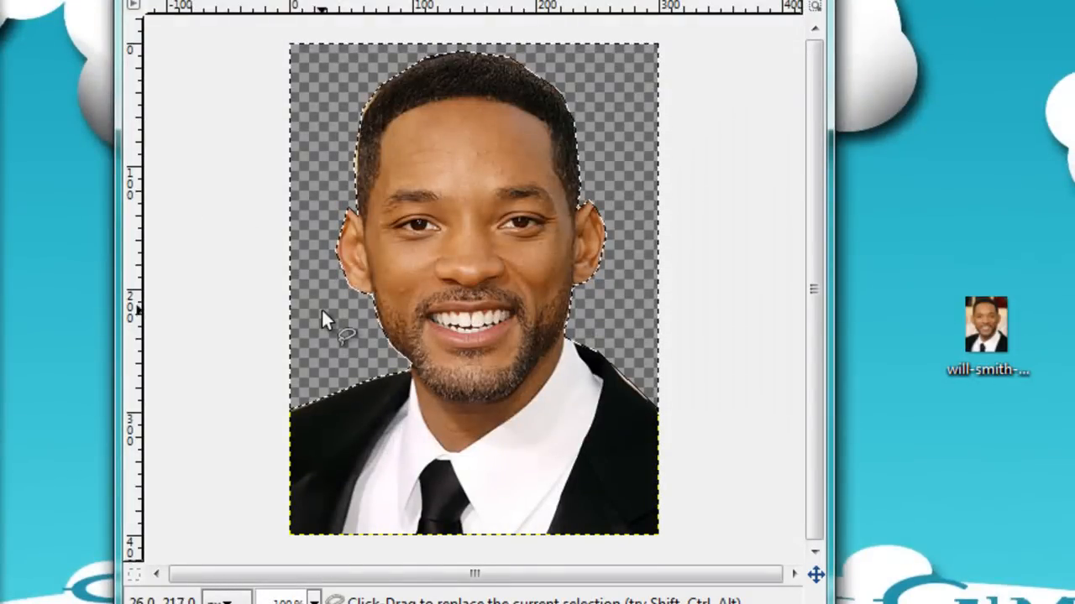
mouse_move(251, 54)
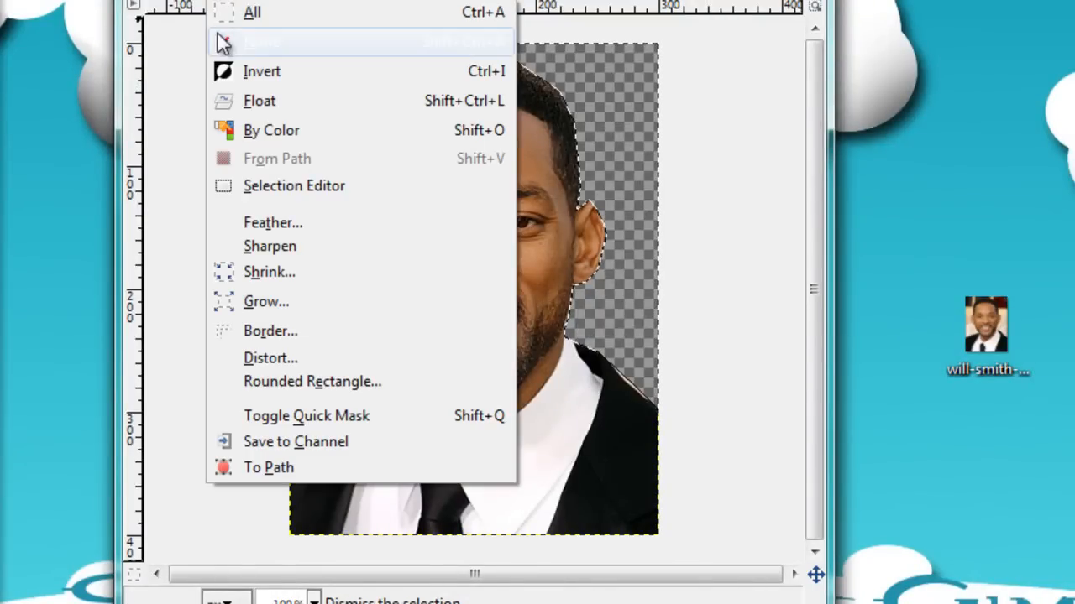
click(260, 42)
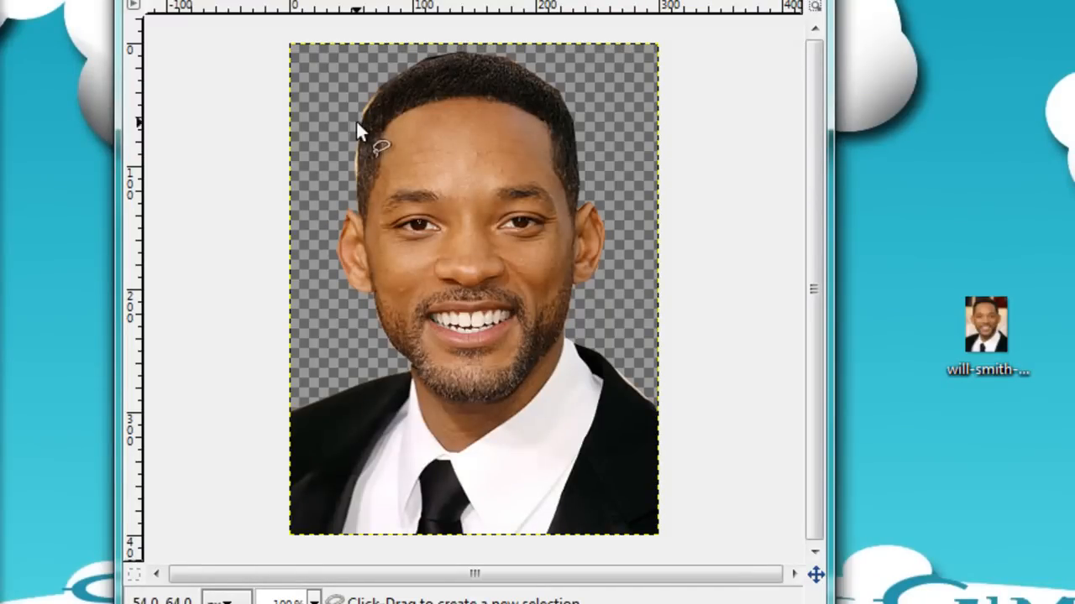
mouse_move(378, 109)
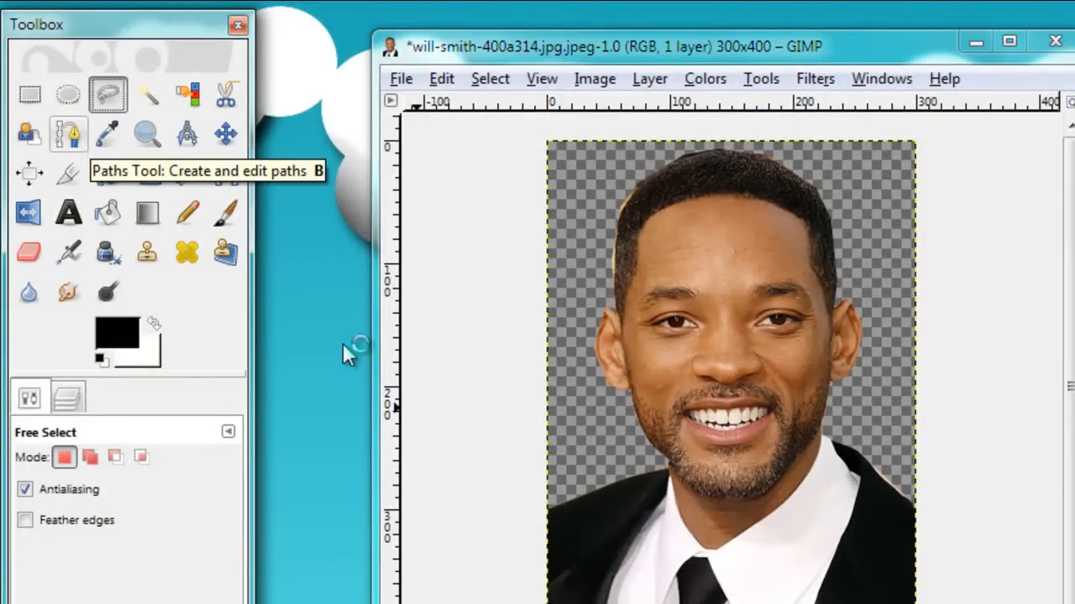
mouse_move(540, 378)
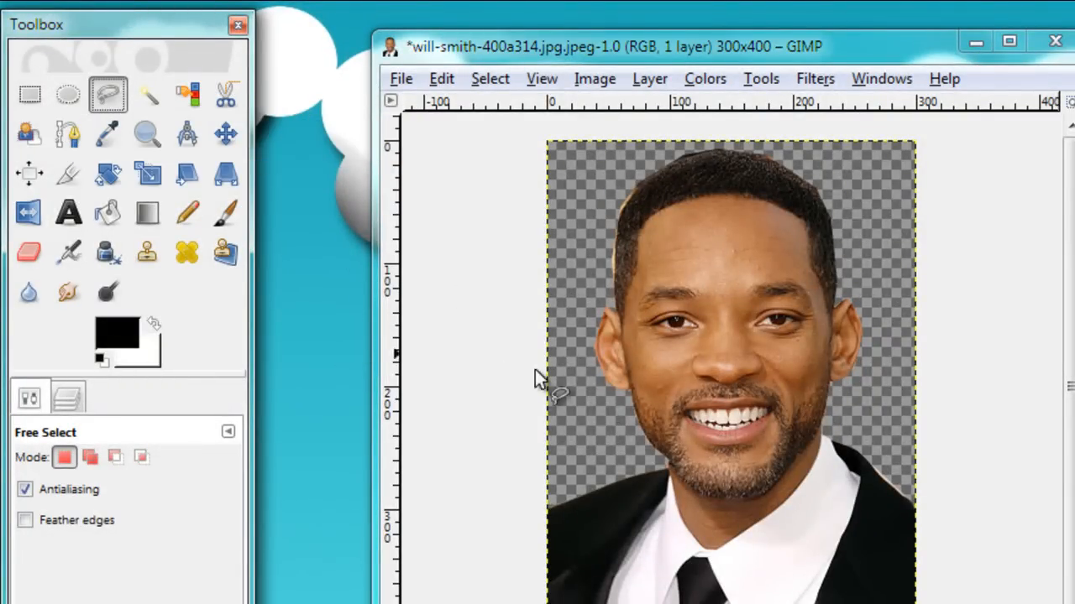
mouse_move(574, 436)
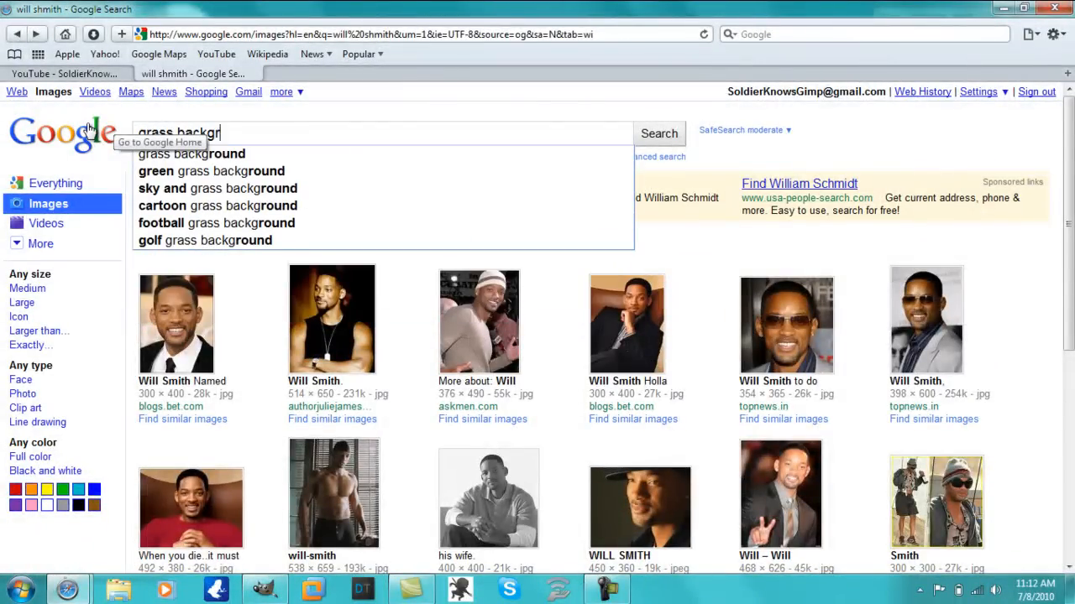
Search Google Images for 'grass background' and view a bright green result full size.
click(658, 133)
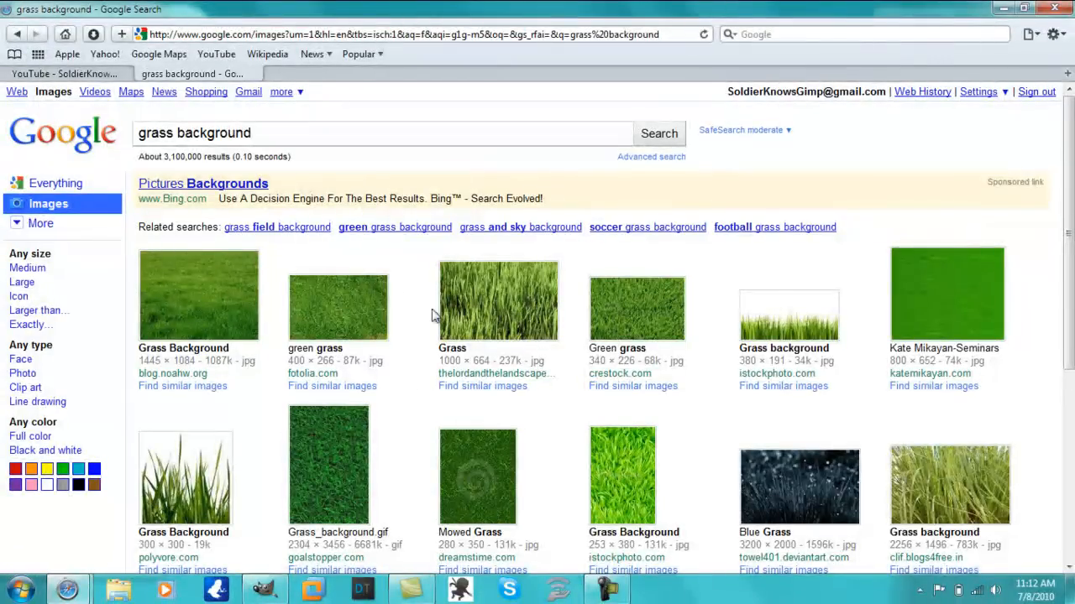
mouse_move(615, 245)
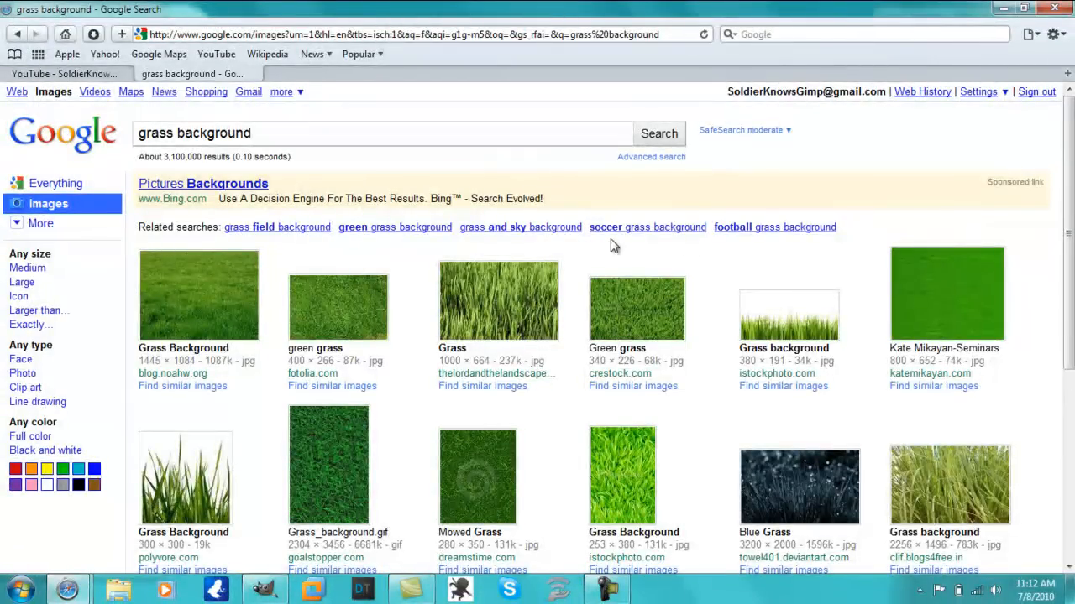
scroll(down, 3)
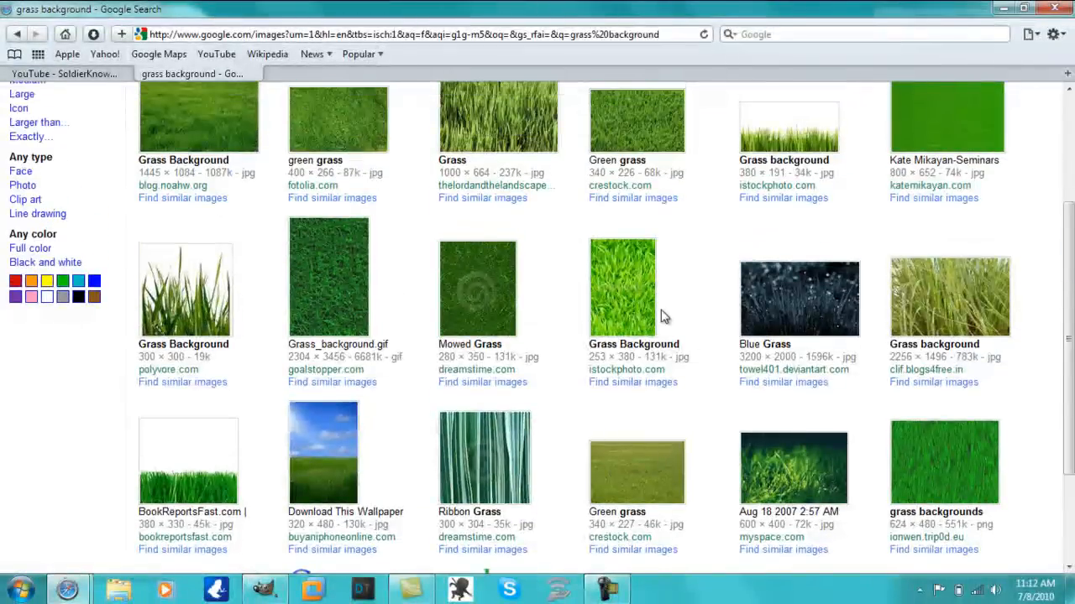
click(621, 289)
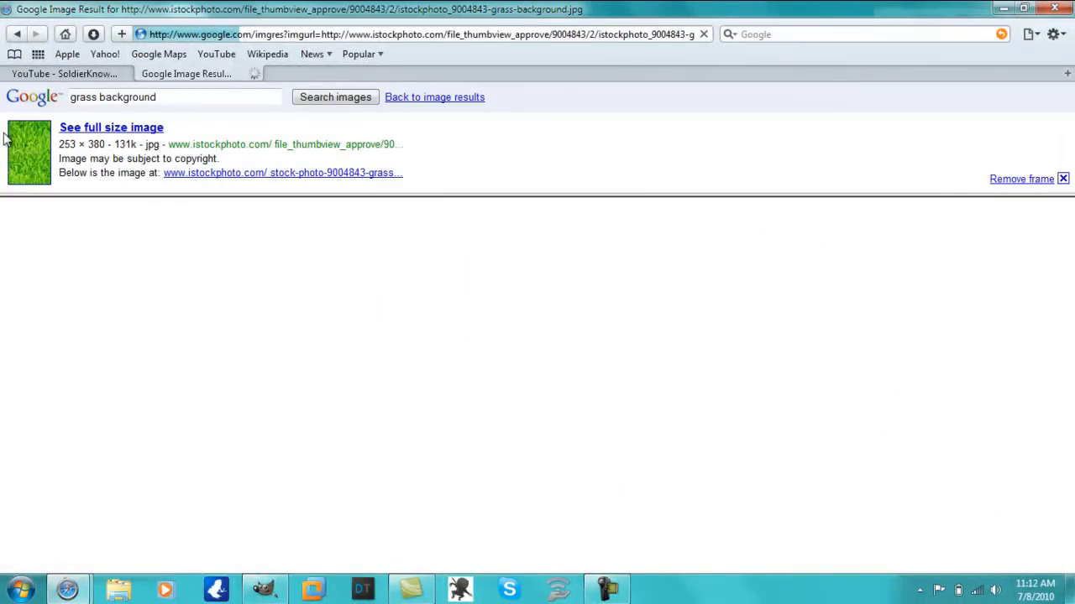
click(111, 128)
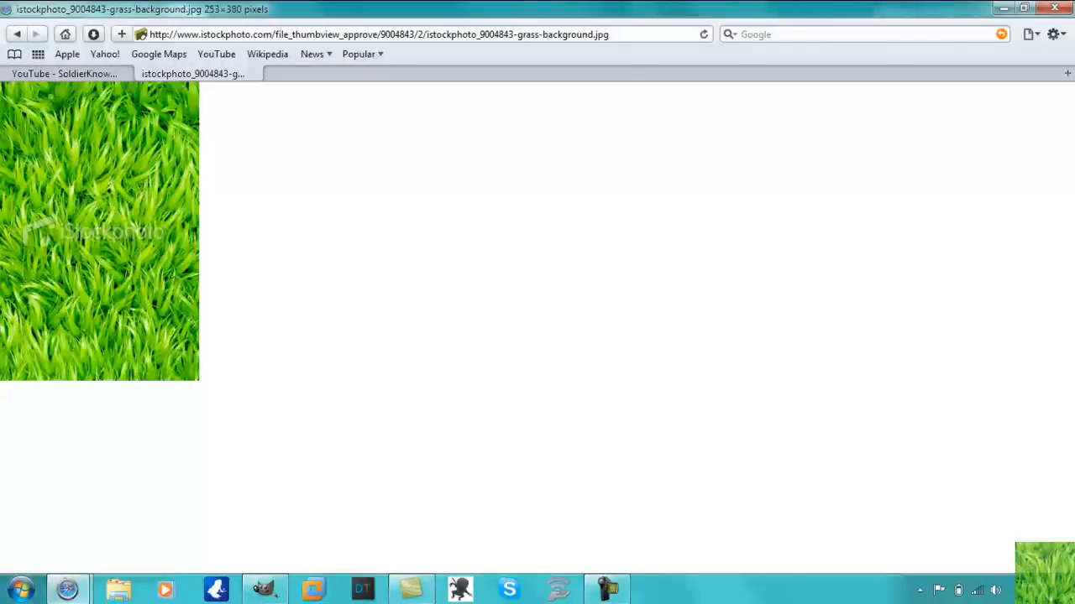
click(1025, 9)
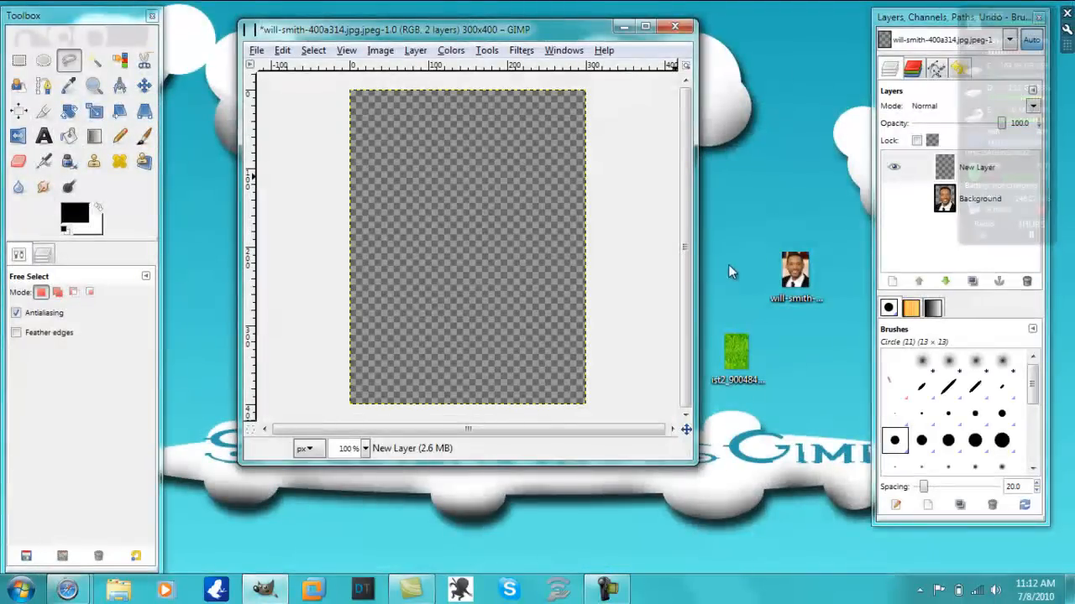
Add the grass image as a new layer and scale it to cover the canvas.
double_click(736, 351)
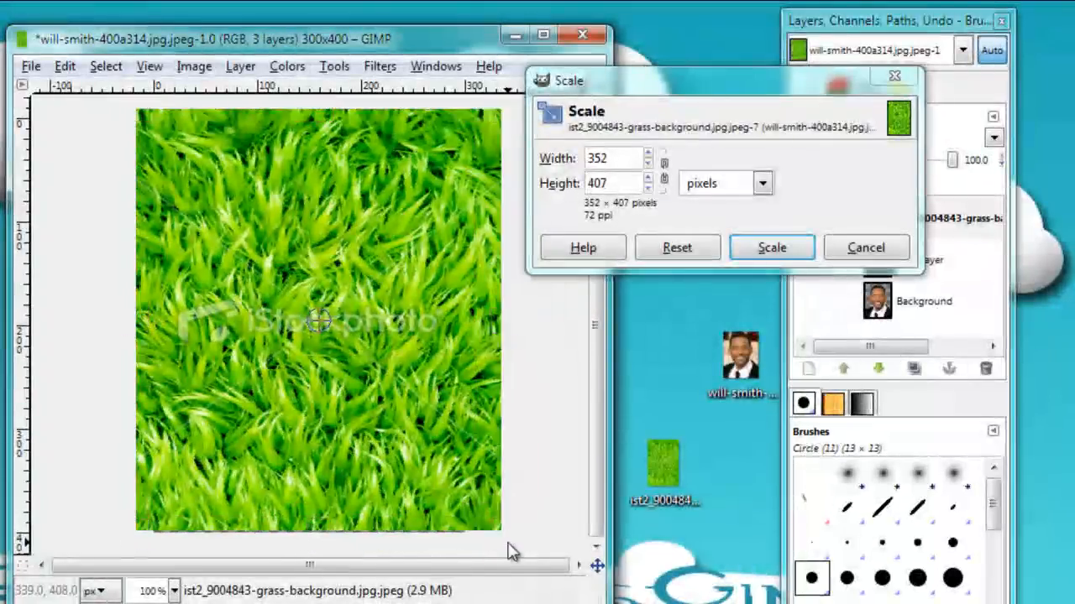
click(770, 247)
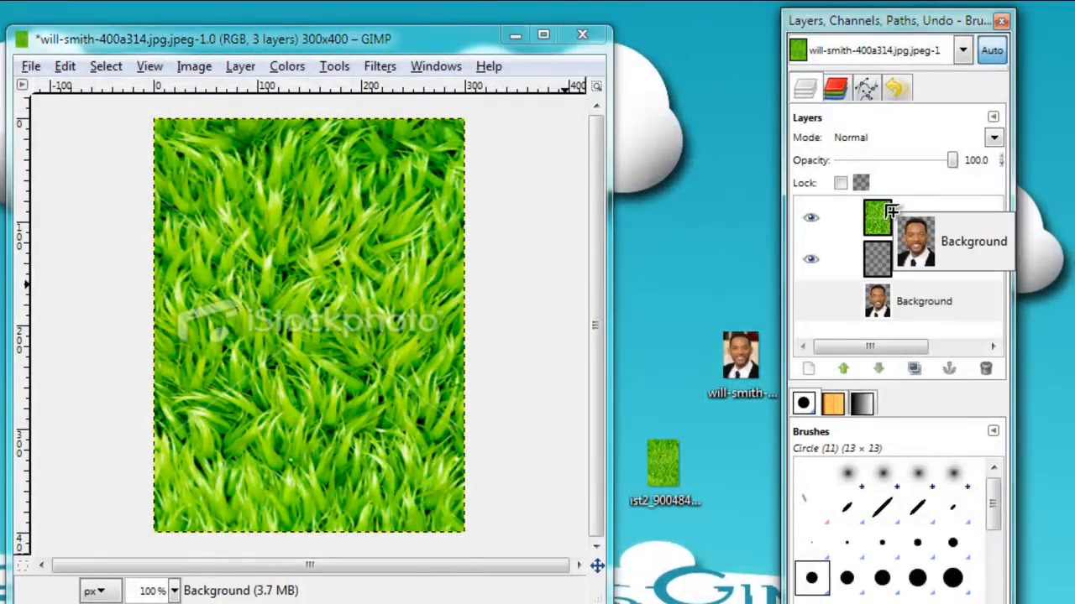
Move the grass layer below the Background layer in the Layers dialog.
click(924, 300)
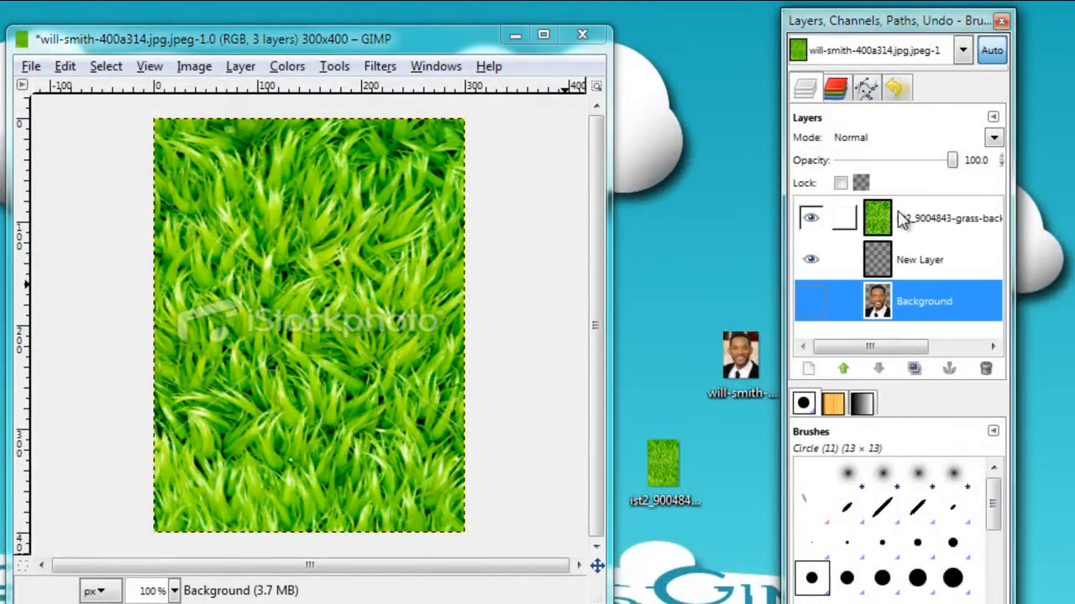
click(880, 370)
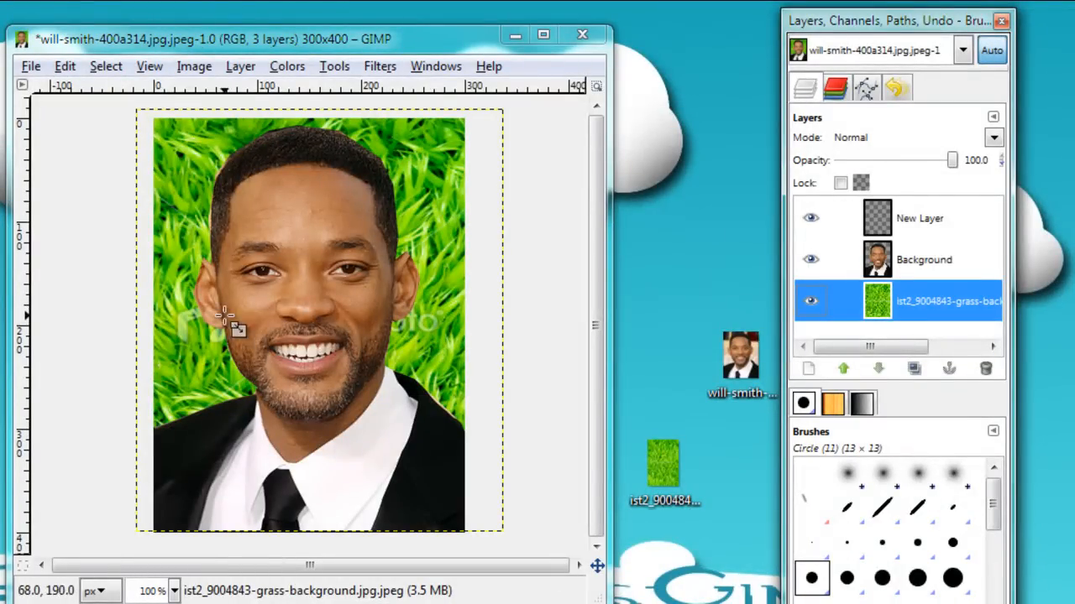
click(924, 300)
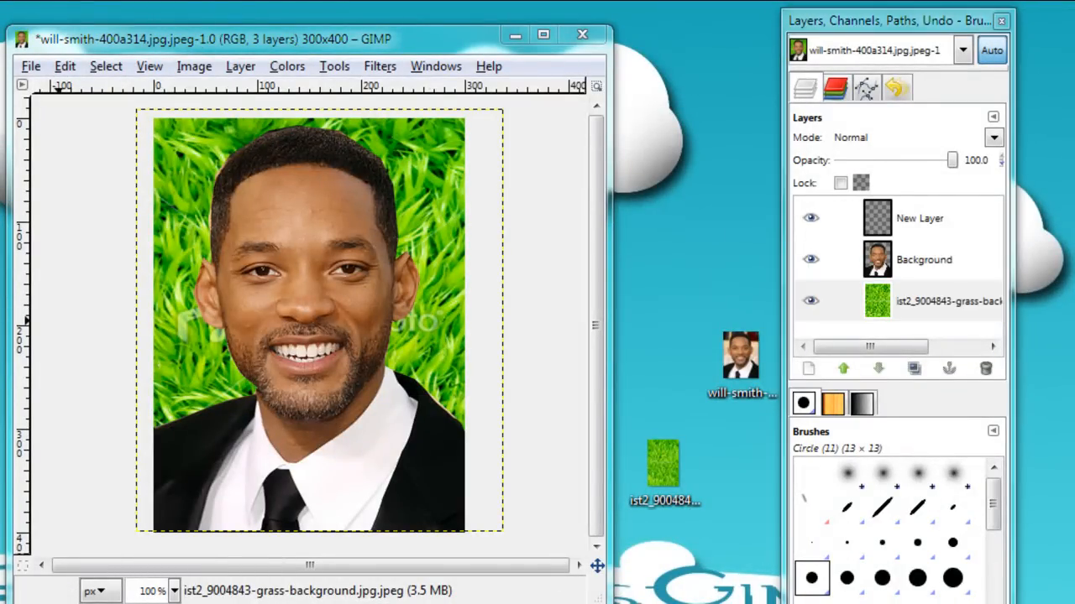
mouse_move(351, 154)
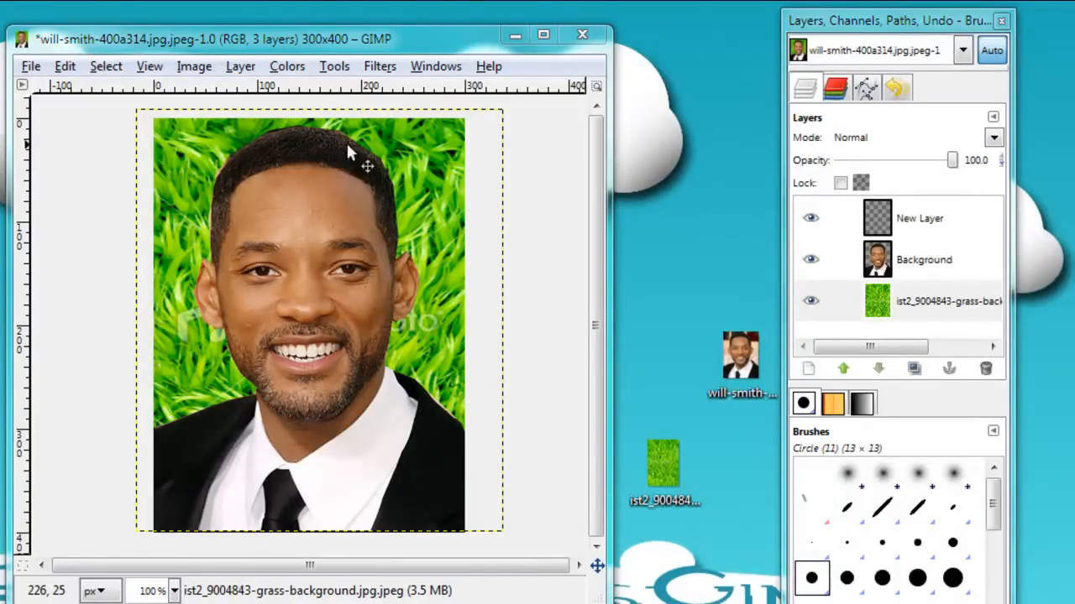